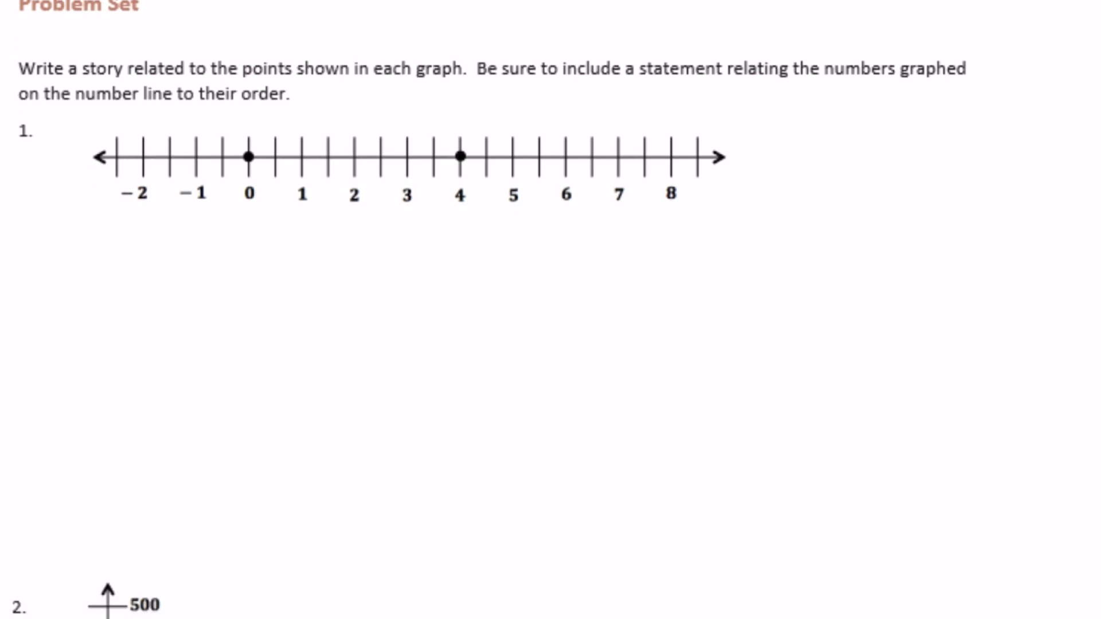
text(Sandy and)
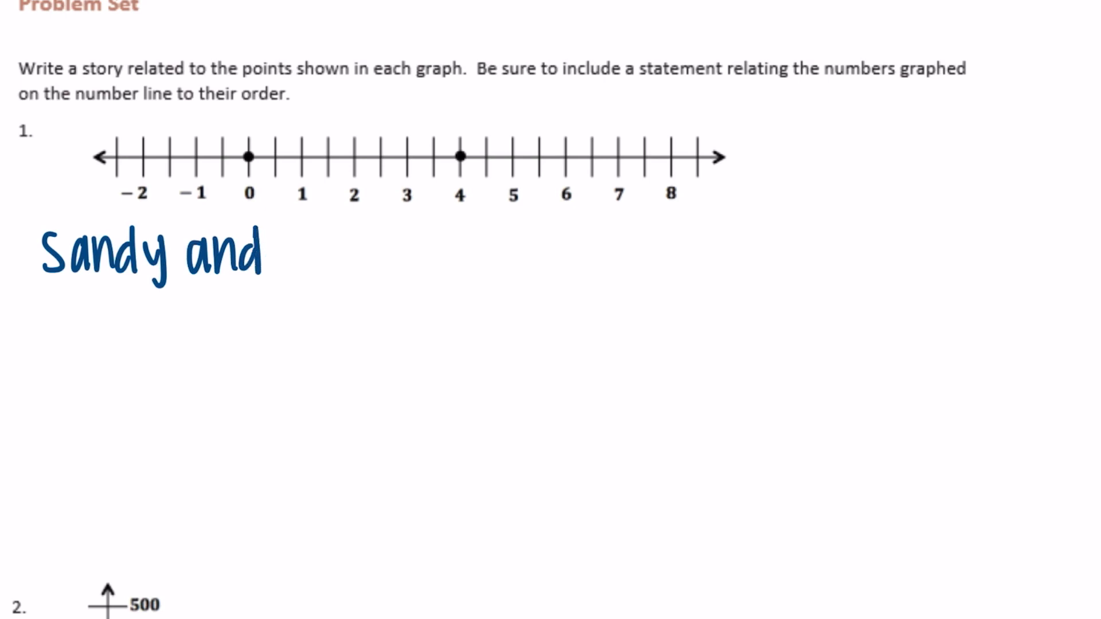
text(Joe)
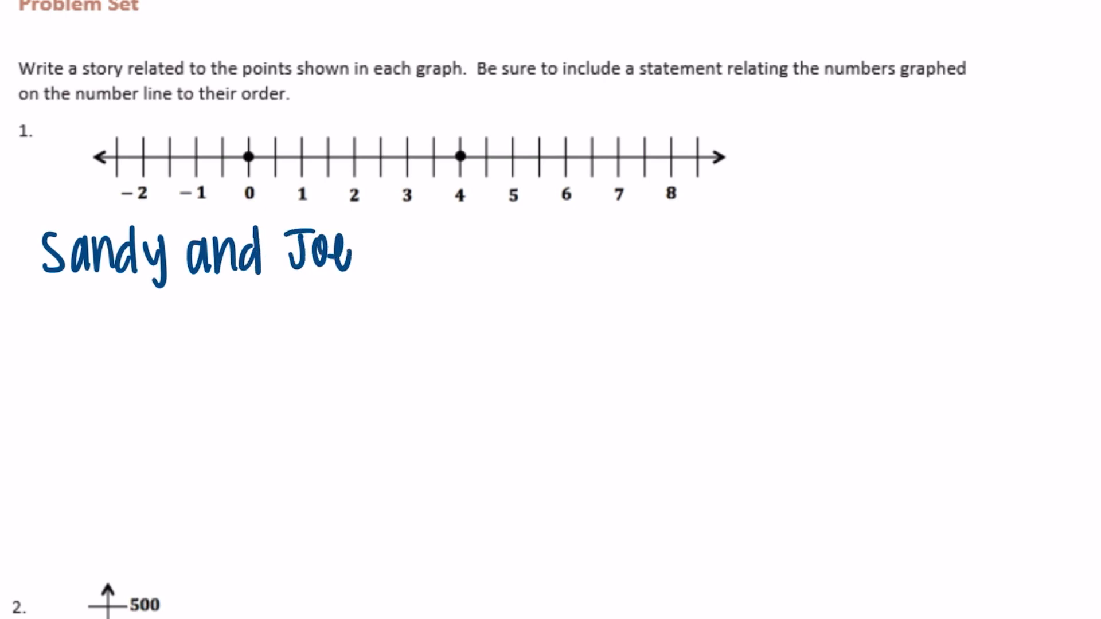
text(wel)
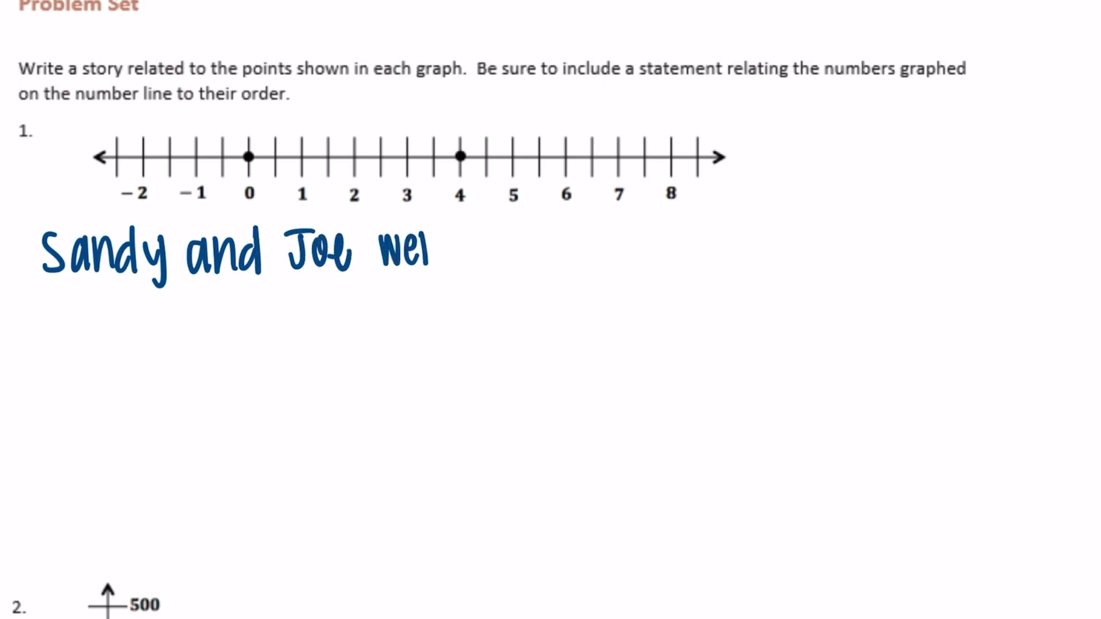
text(went to t)
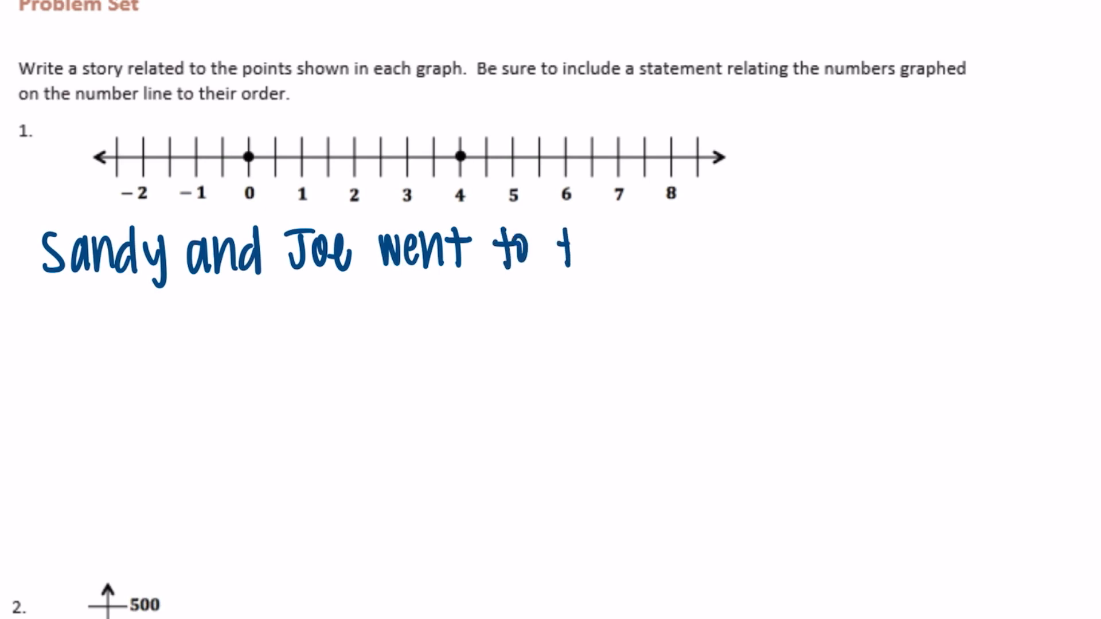
text(he ban)
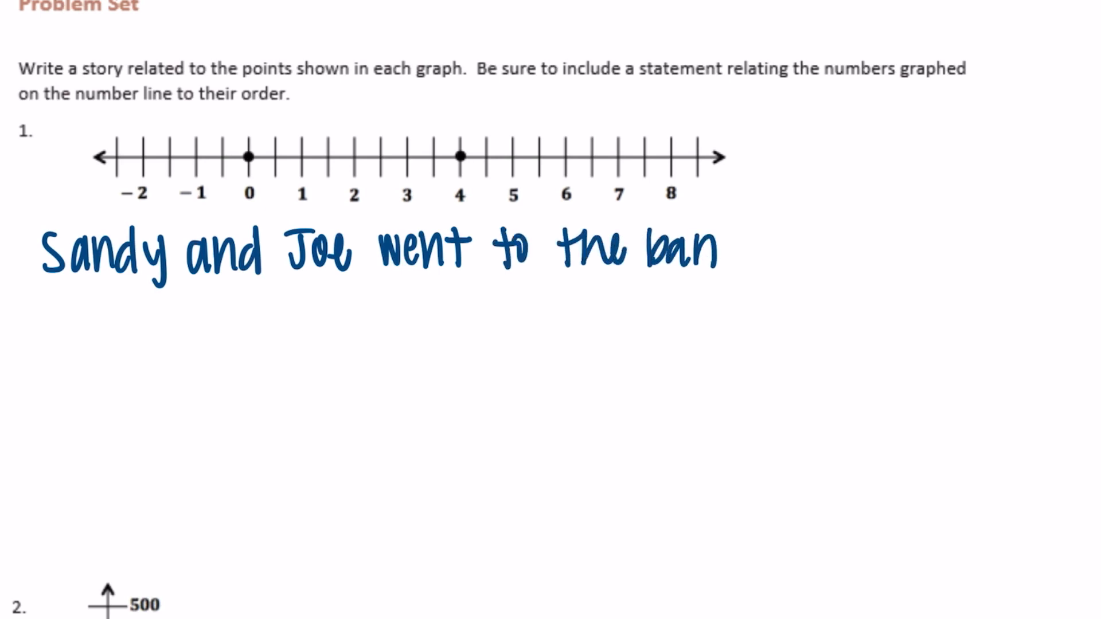
text(k.)
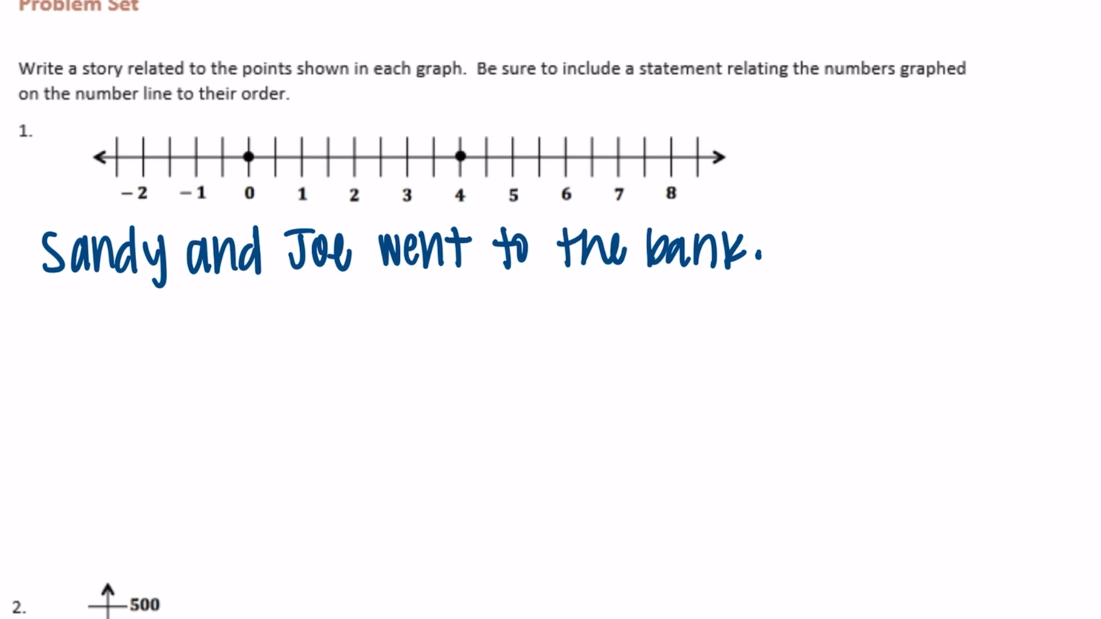
text(Sandy)
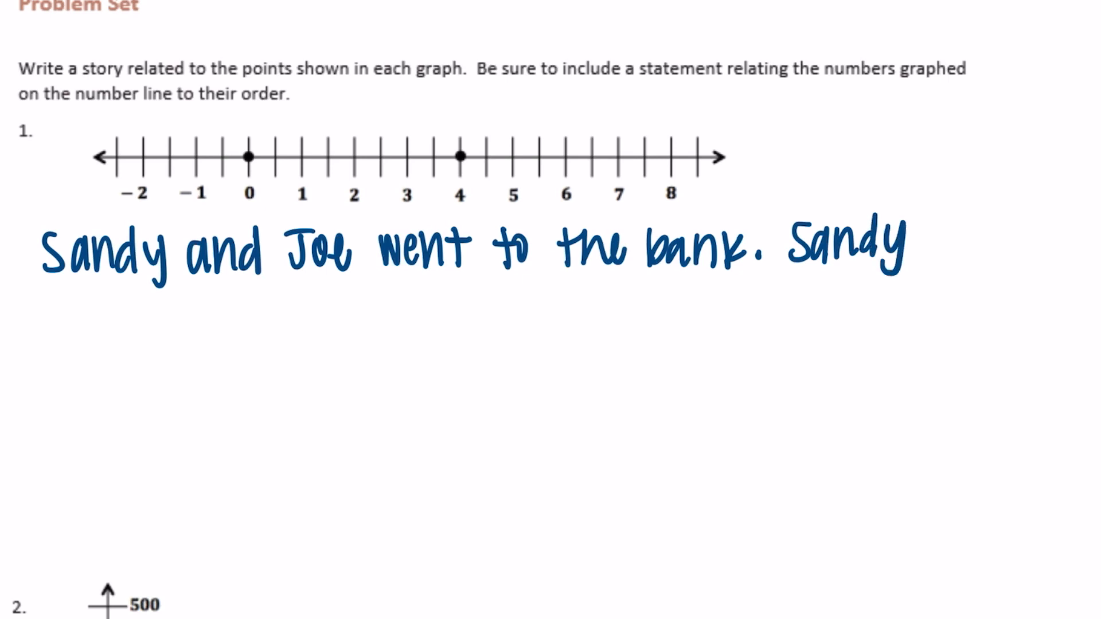
text(depo)
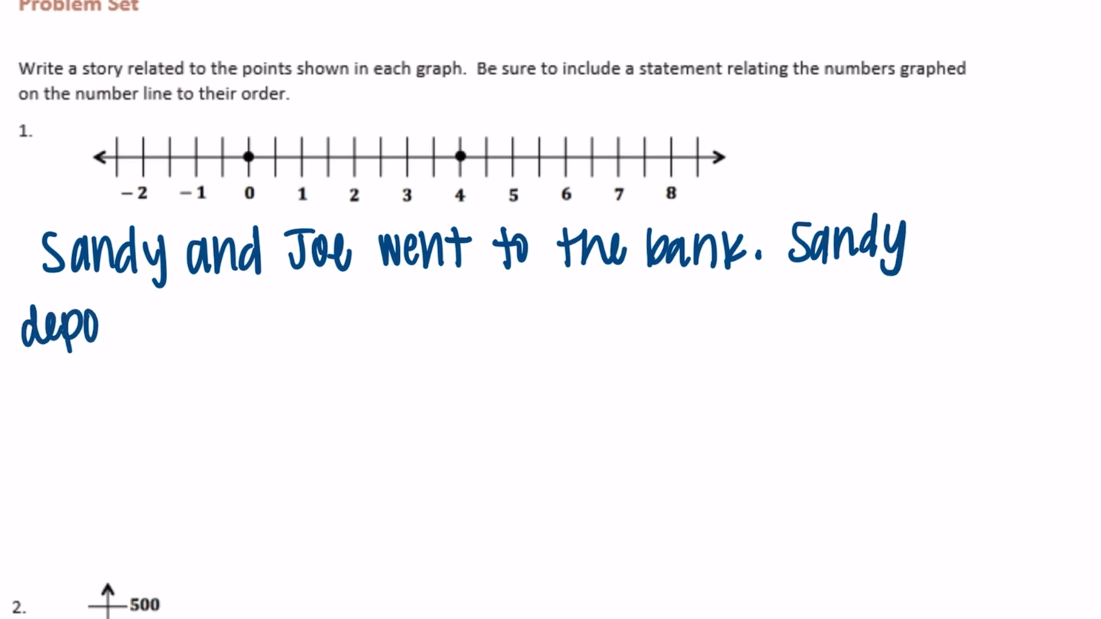
text(sited)
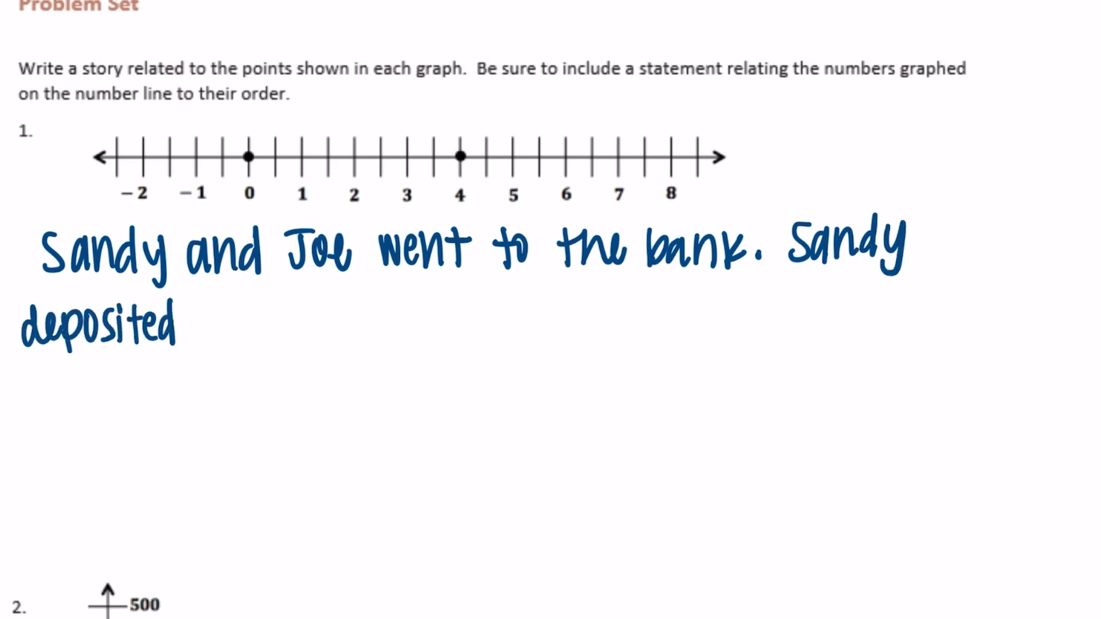
text($4 a)
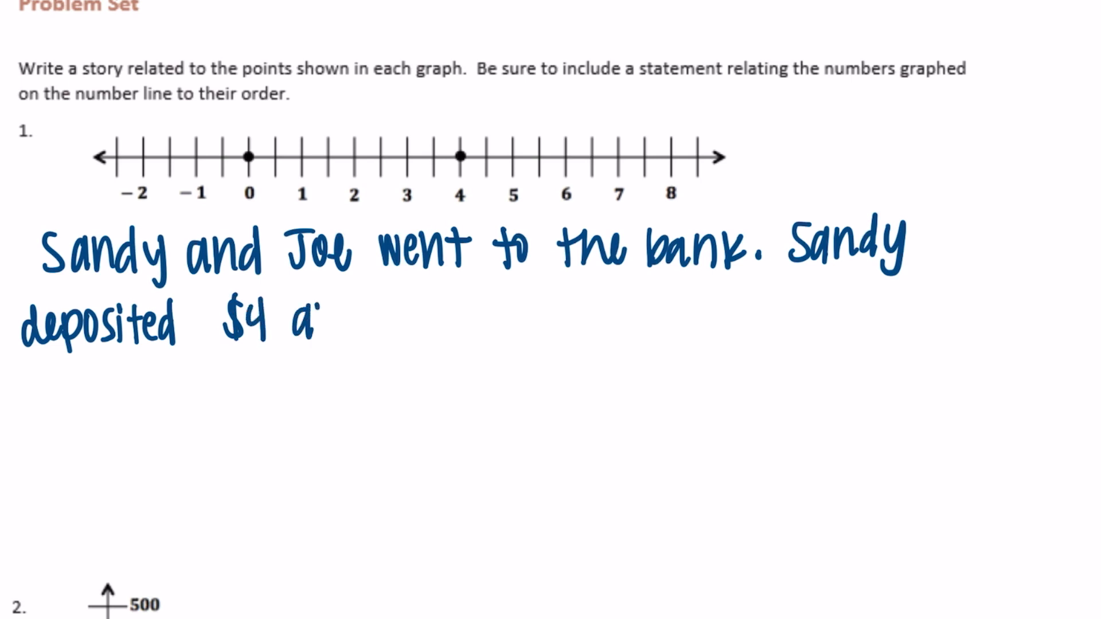
text(and Joe didn't de)
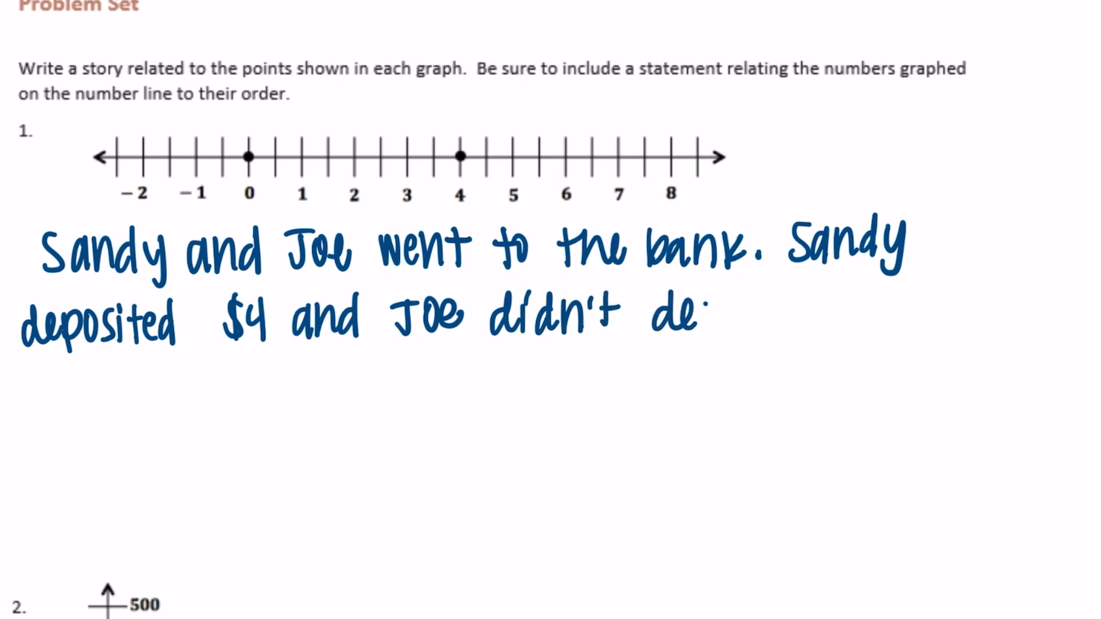
text(posit anything.)
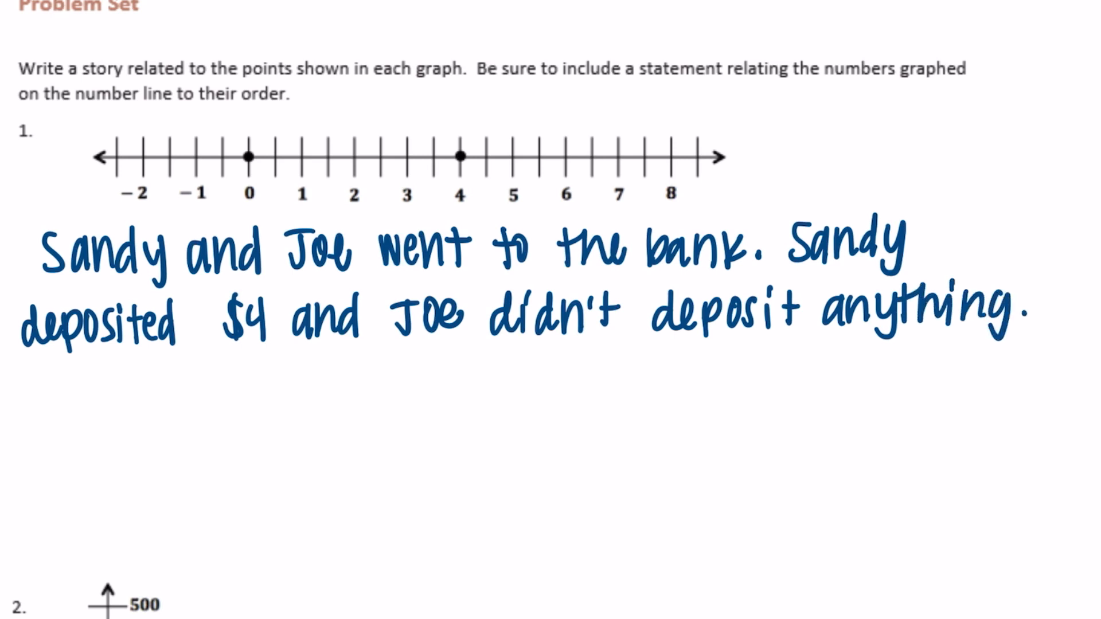
text(4 is to 1)
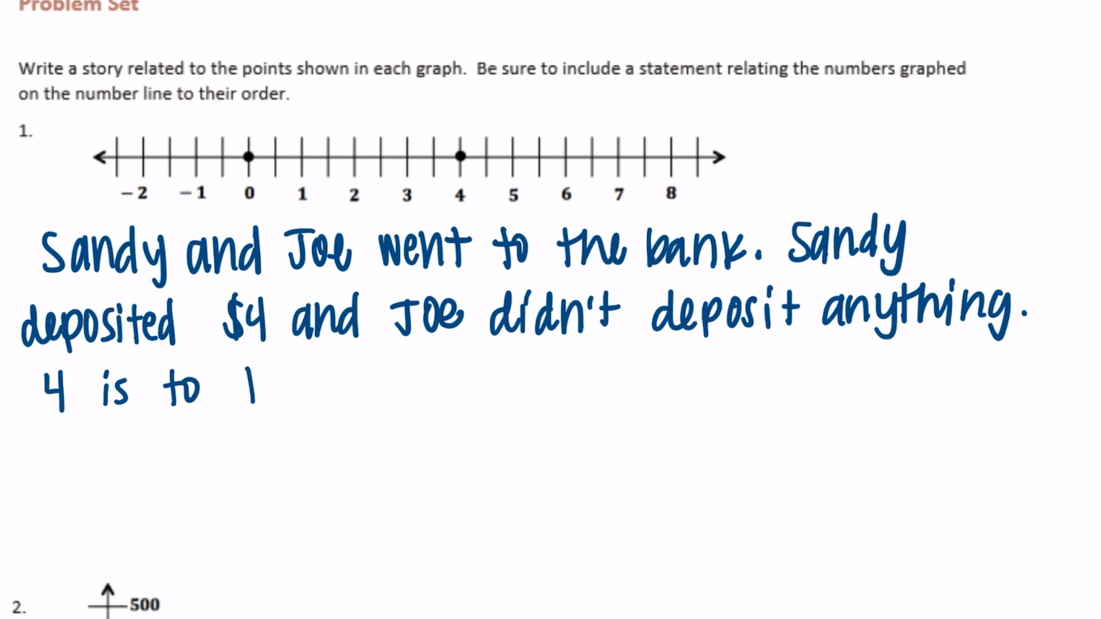
text(he rig)
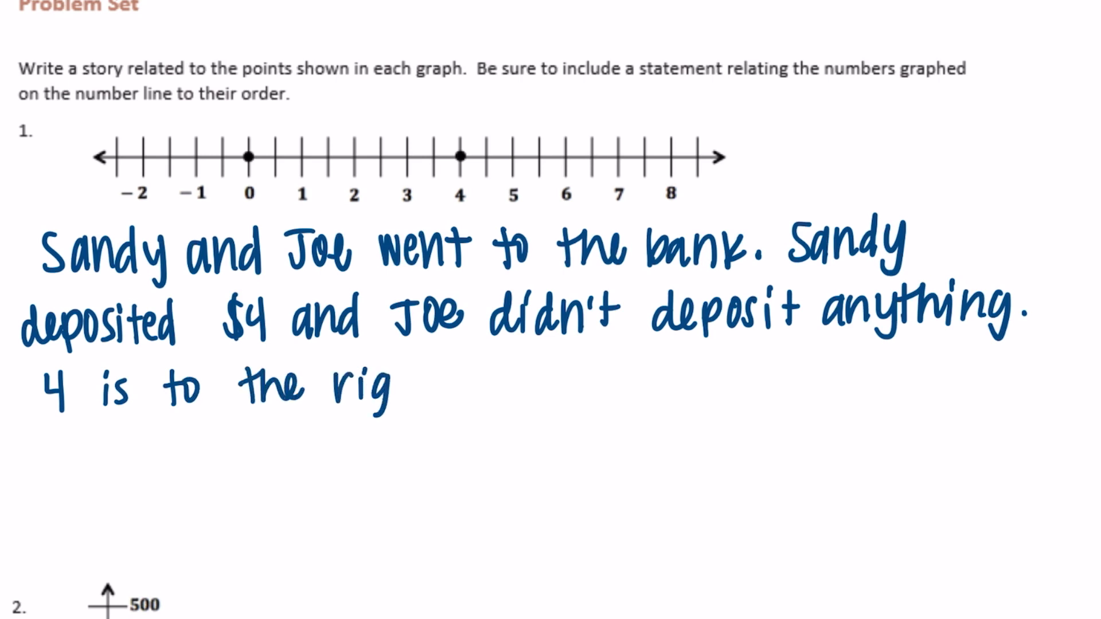
text(ght of)
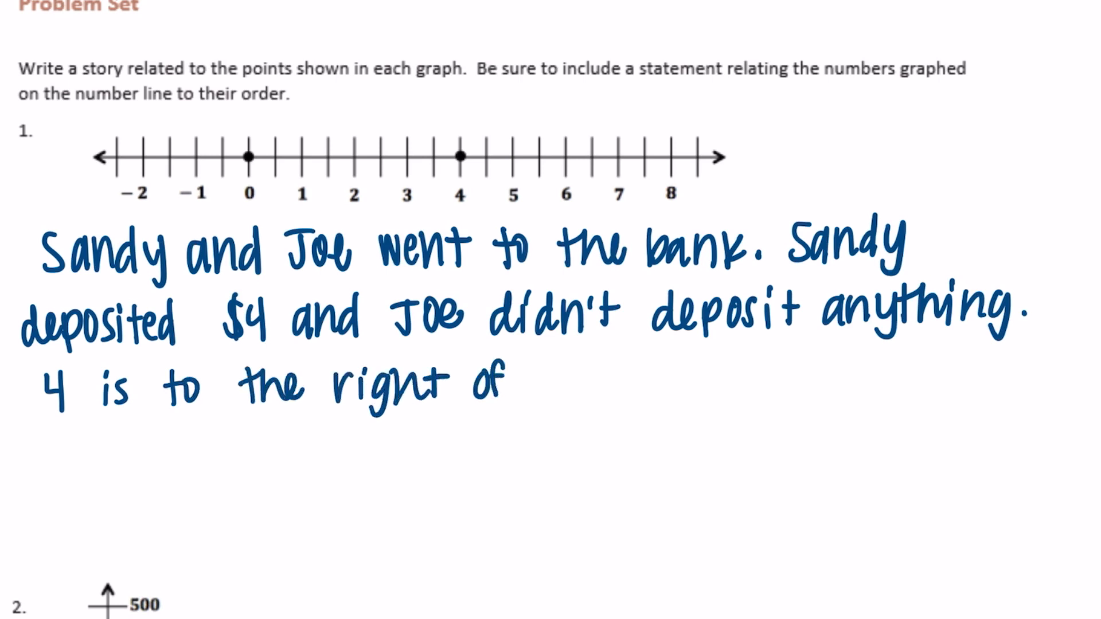
scroll(down, 3)
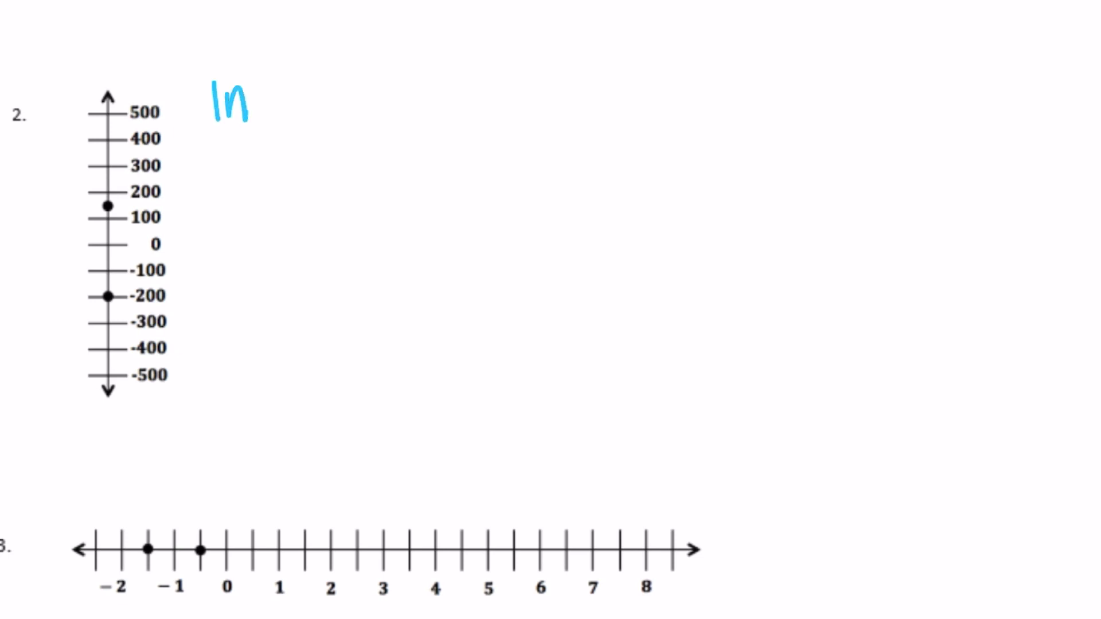
text(October, my in)
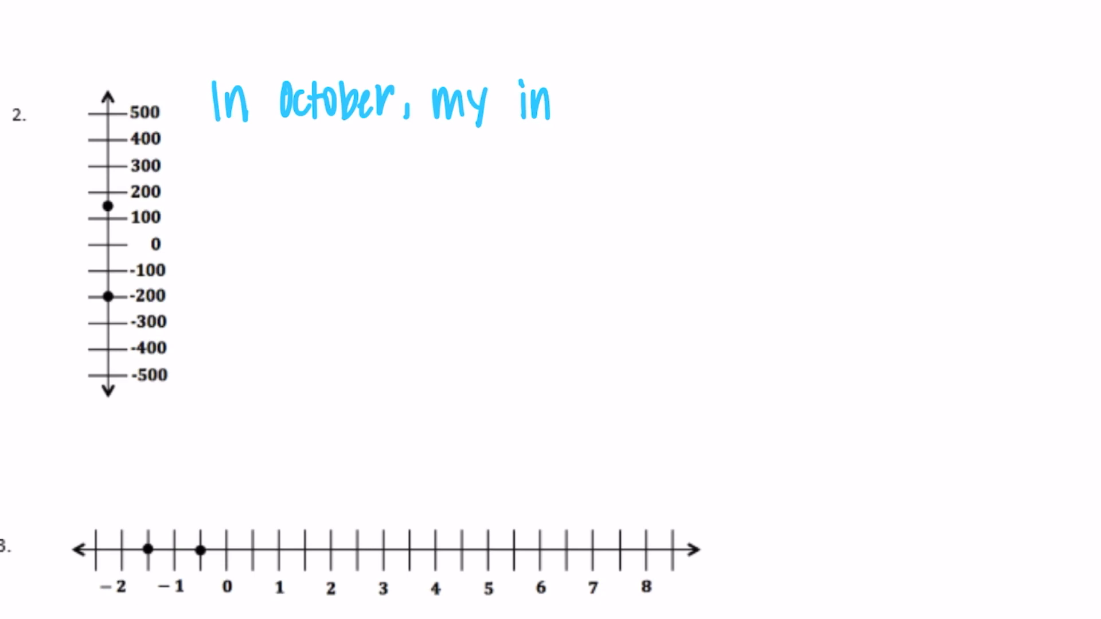
text(vestment account)
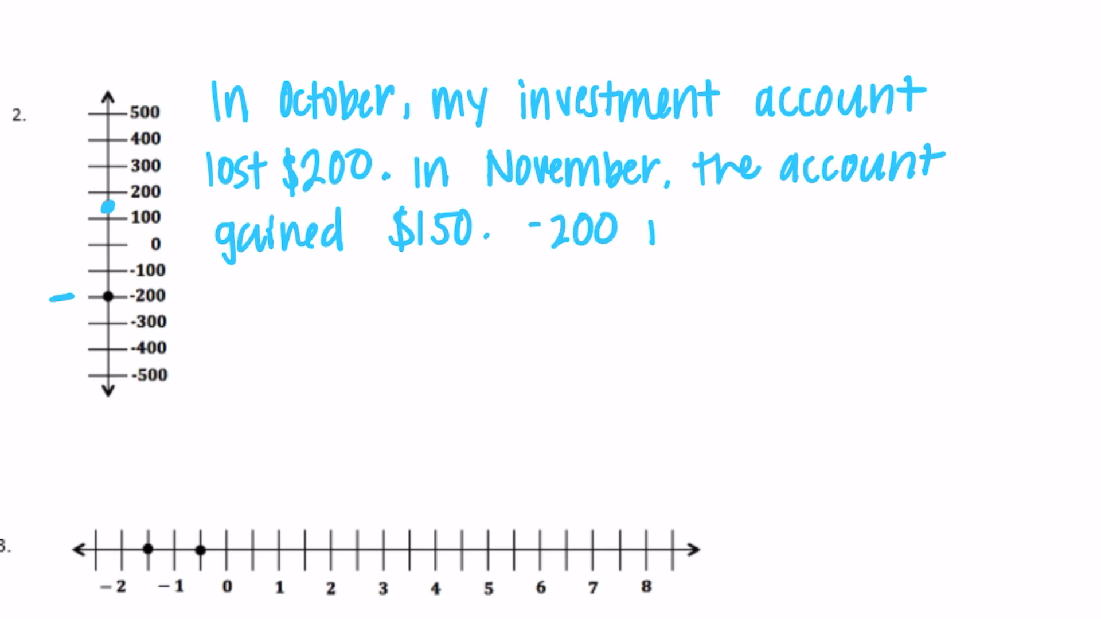
text(is below zero)
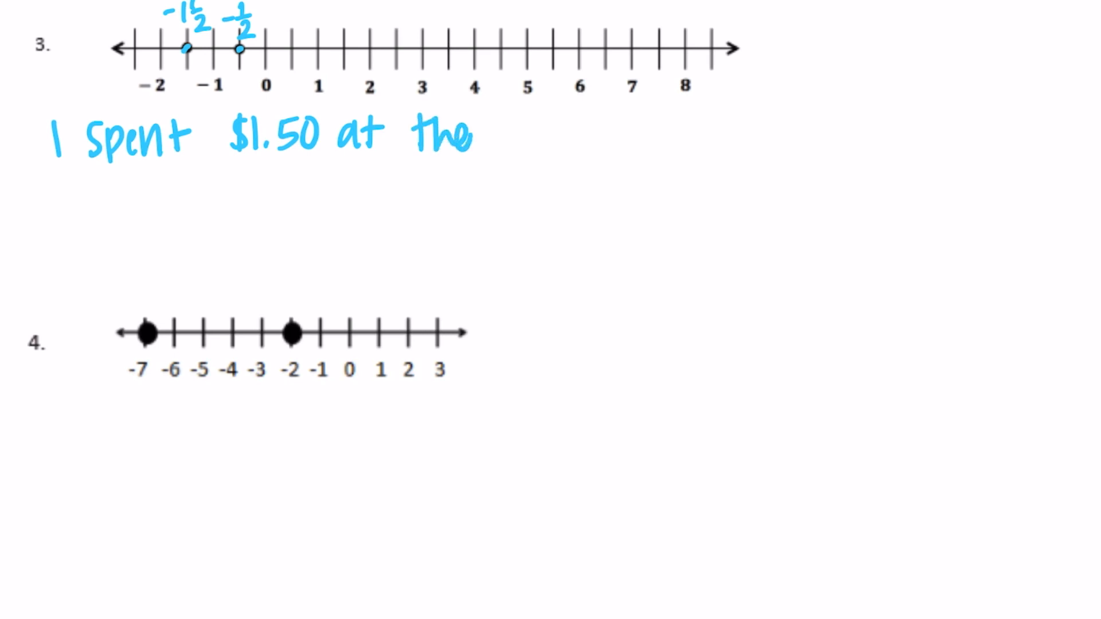
text(vending ma)
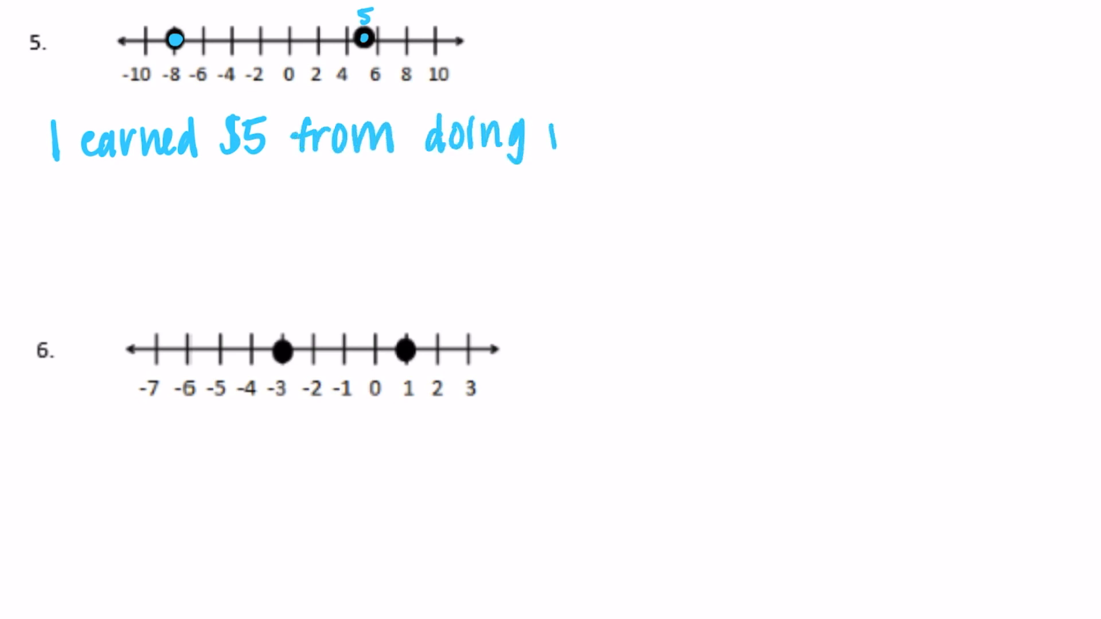
text(my cho)
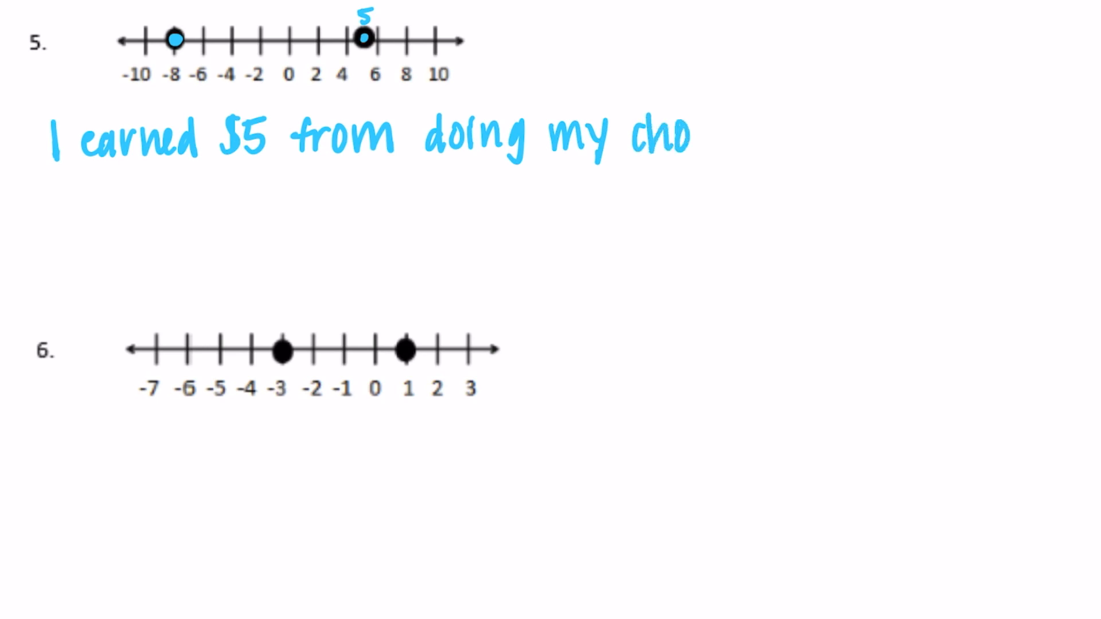
text(res this week. Then I spent $8 at t)
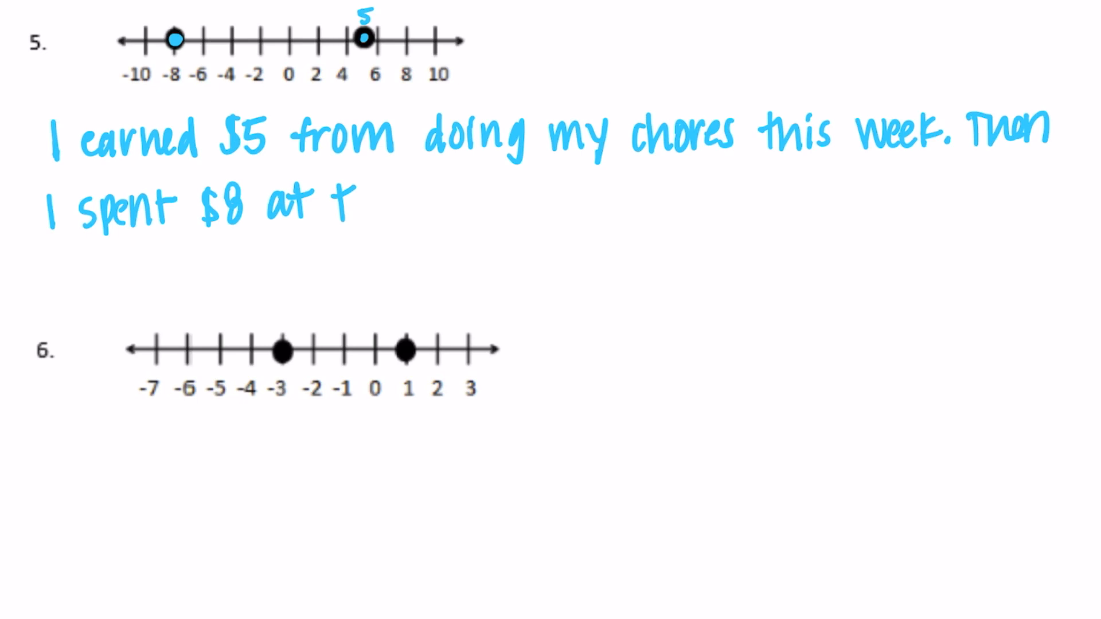
text(he movie theater.)
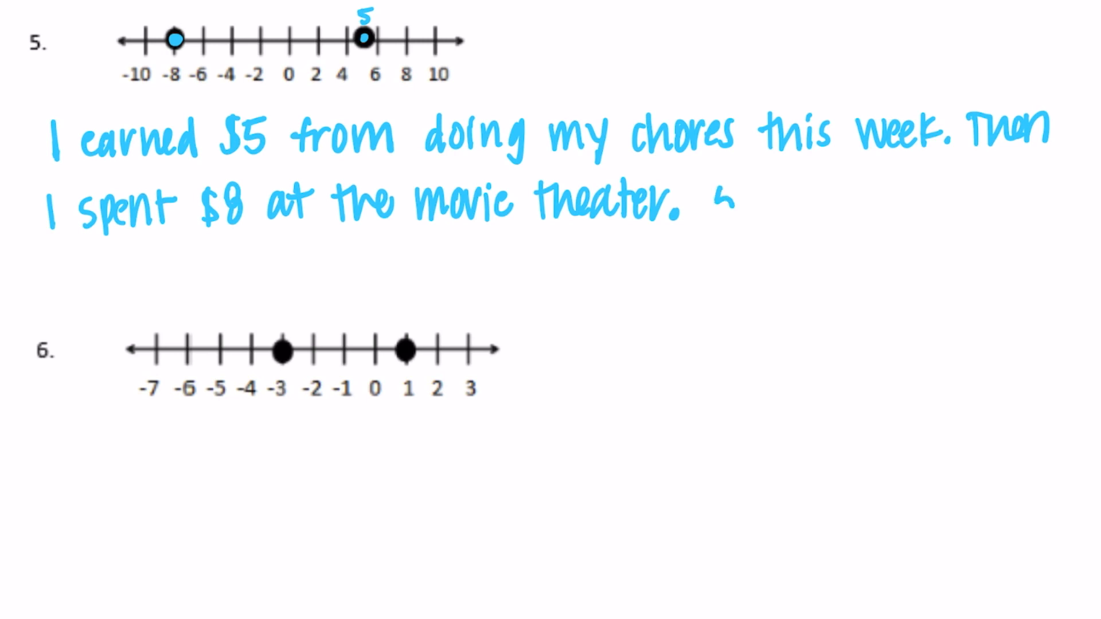
text(5 is 11)
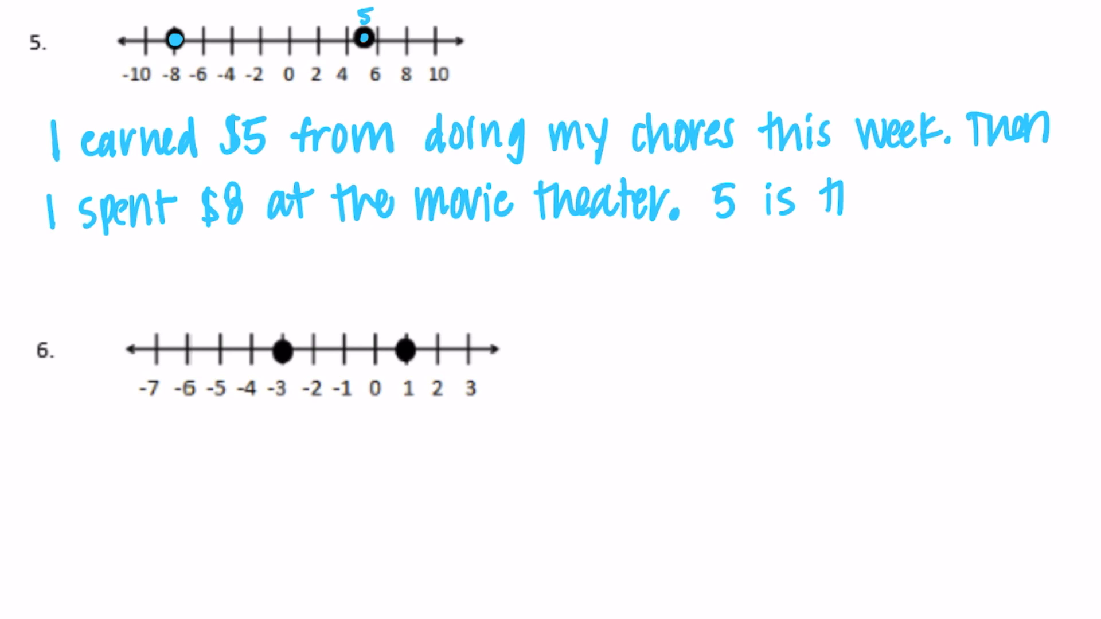
text(the farthest)
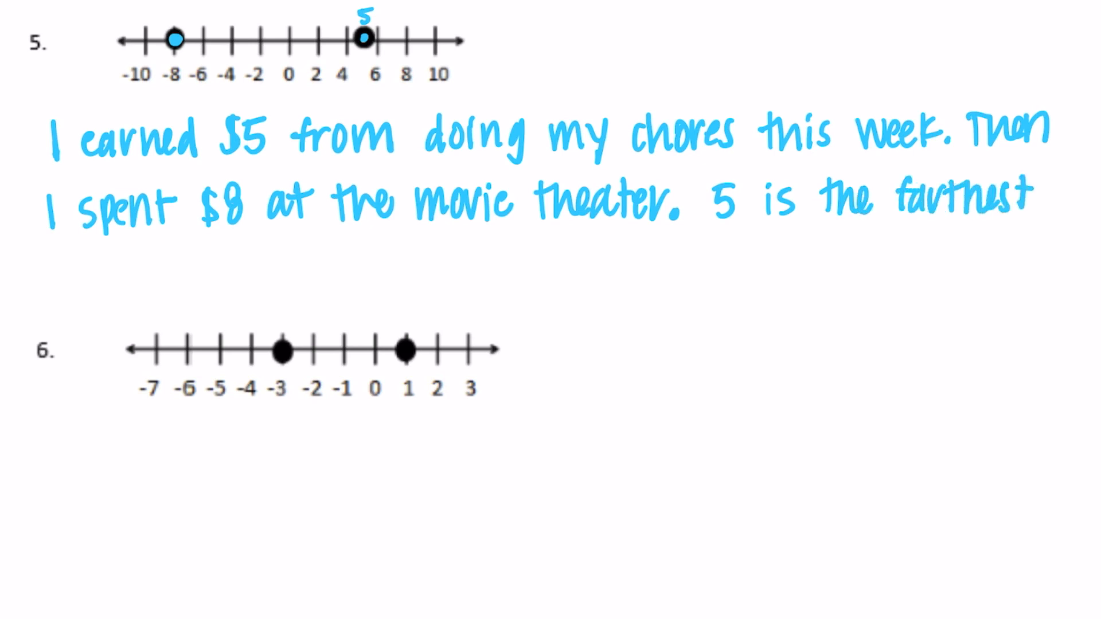
text(to the right)
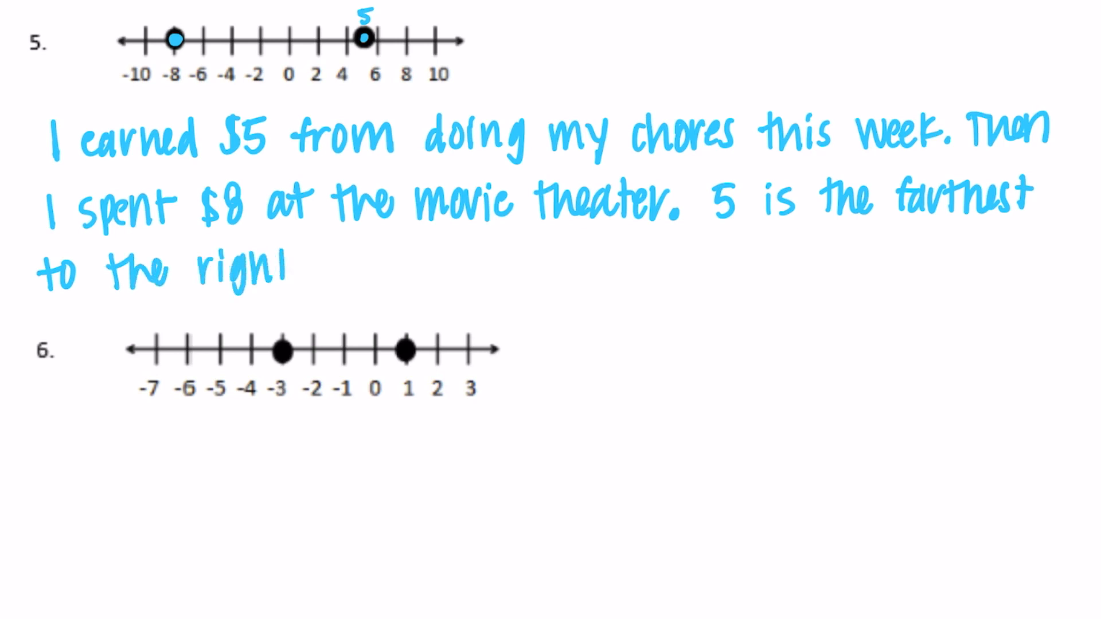
scroll(down, 3)
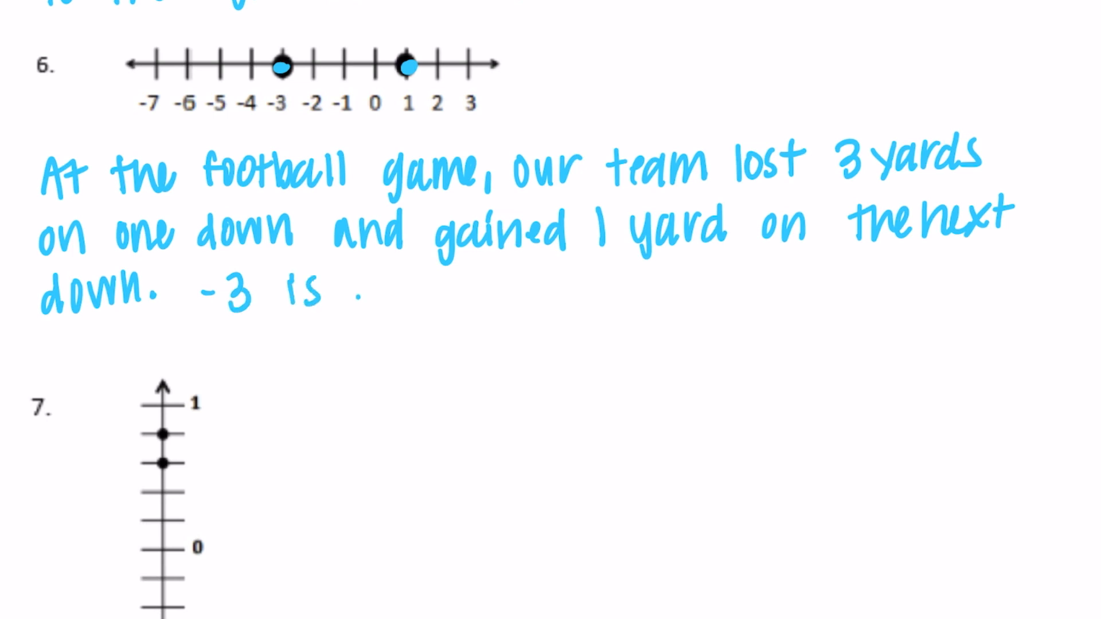
text(farther)
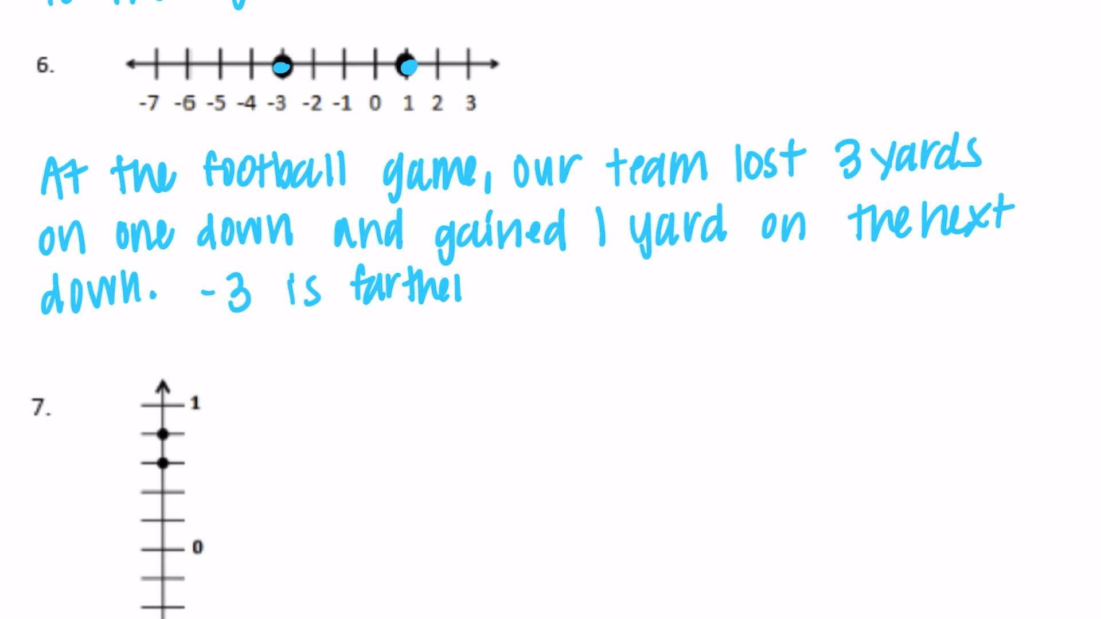
text(to the left on the # line than)
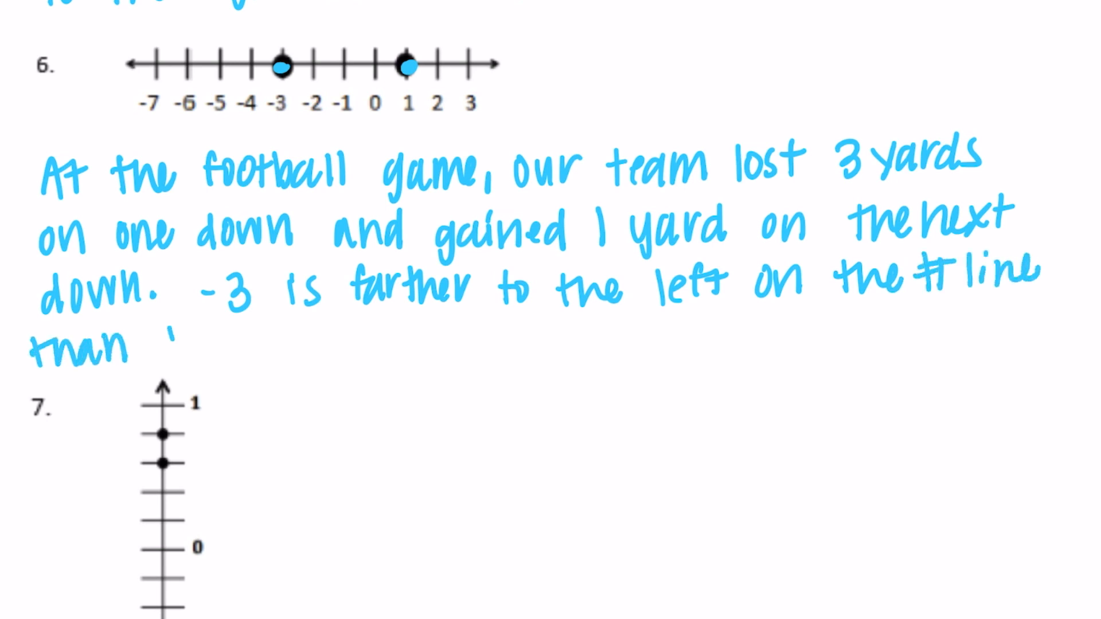